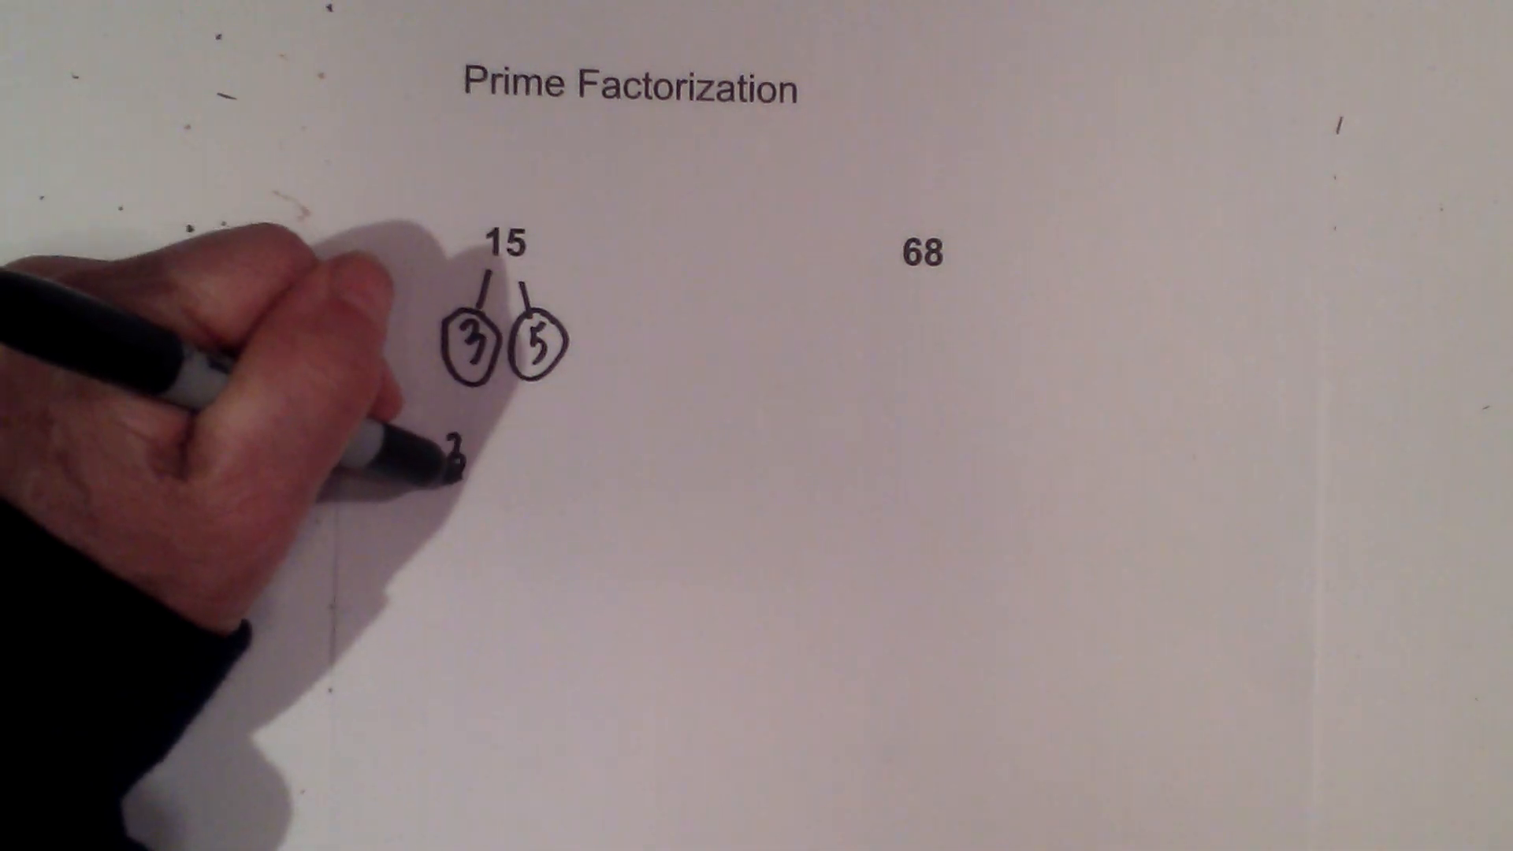
text(3x5)
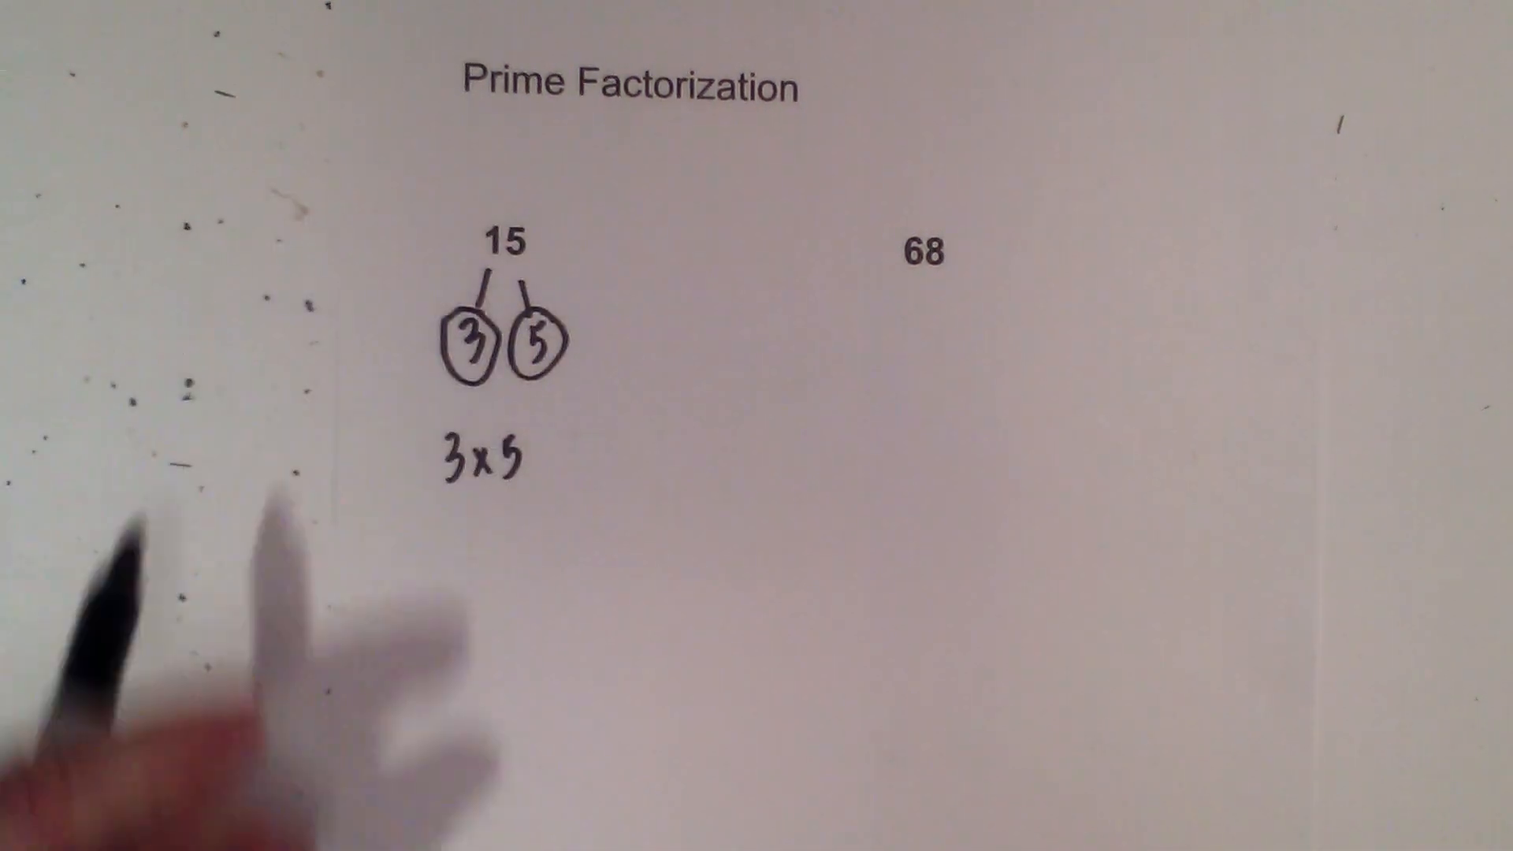